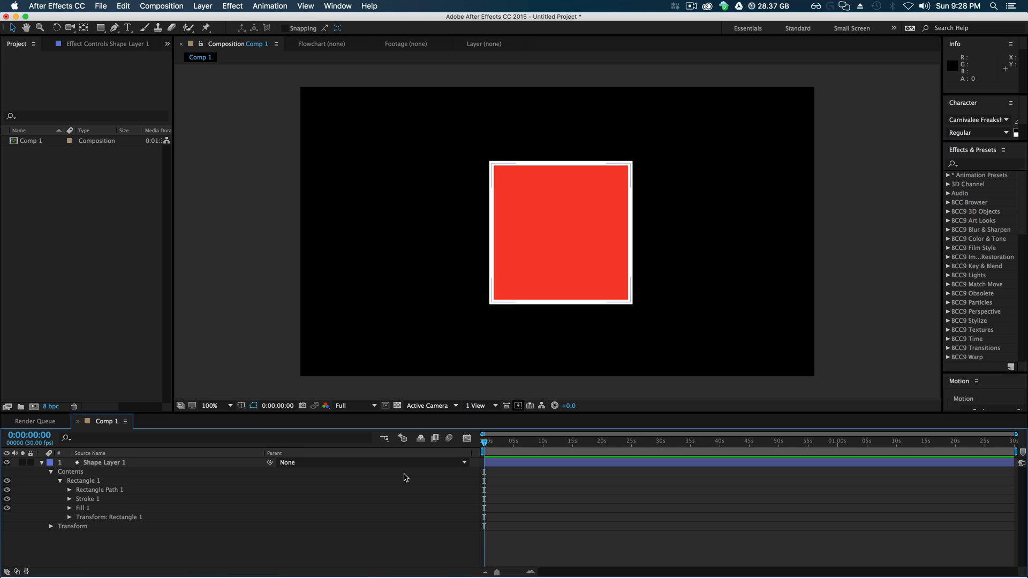
pyautogui.moveTo(256, 510)
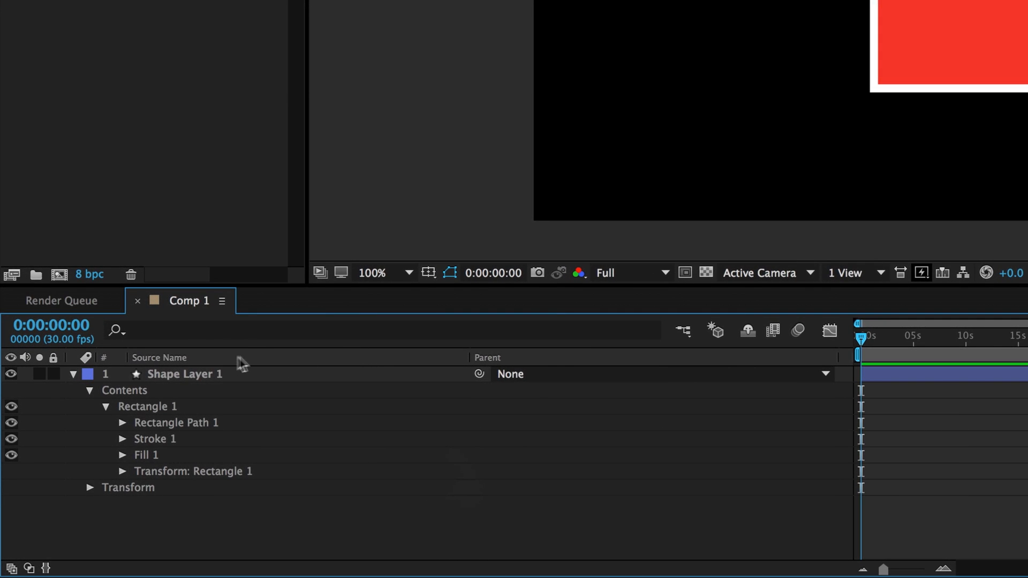
# Step: Enable the Switches column from the timeline header's Columns menu
pyautogui.rightClick(388, 358)
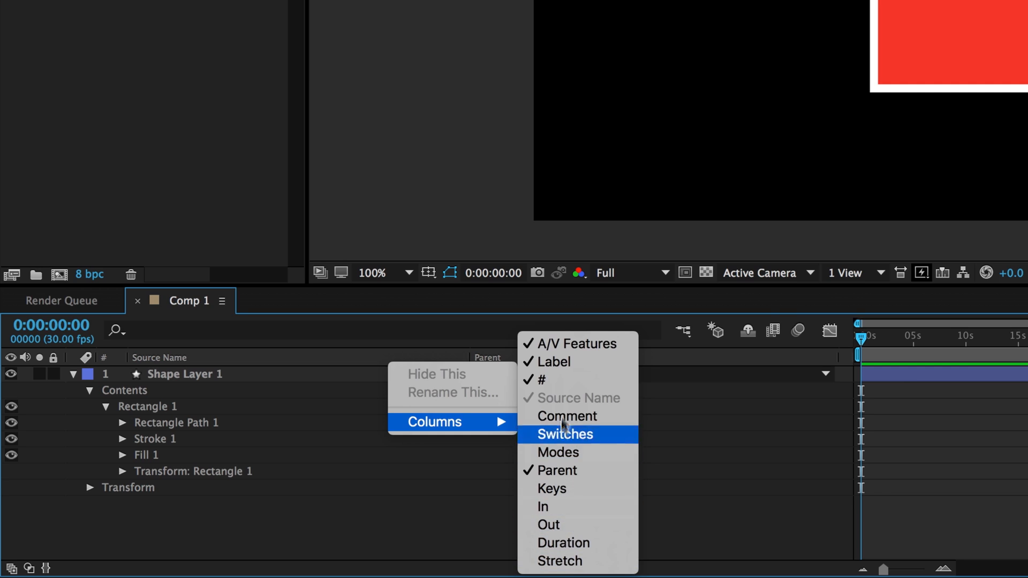
pyautogui.moveTo(583, 444)
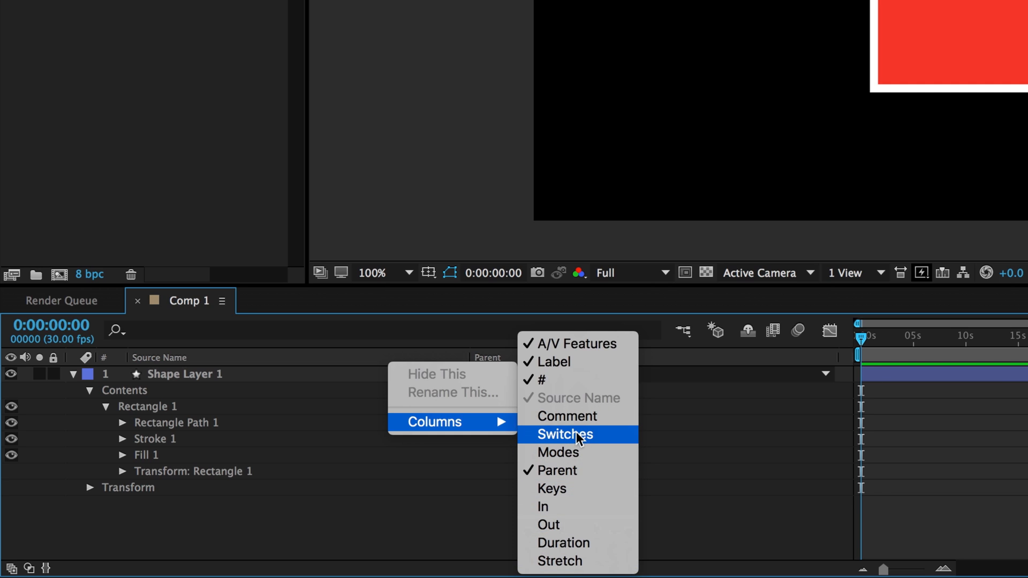
pyautogui.click(564, 433)
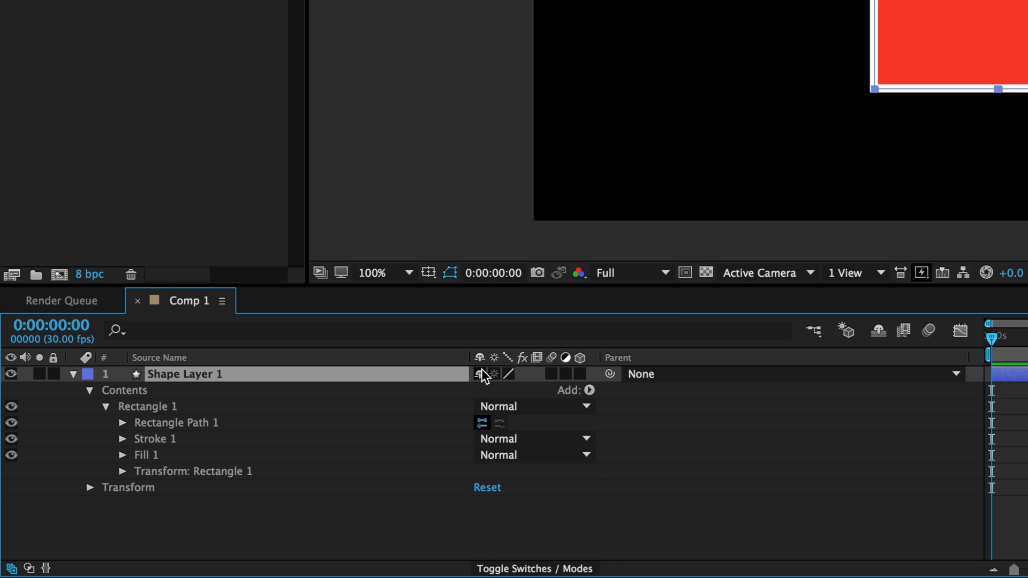
# Step: Uncheck Switches and Parent in the Columns menu, leaving only layer names
pyautogui.rightClick(481, 374)
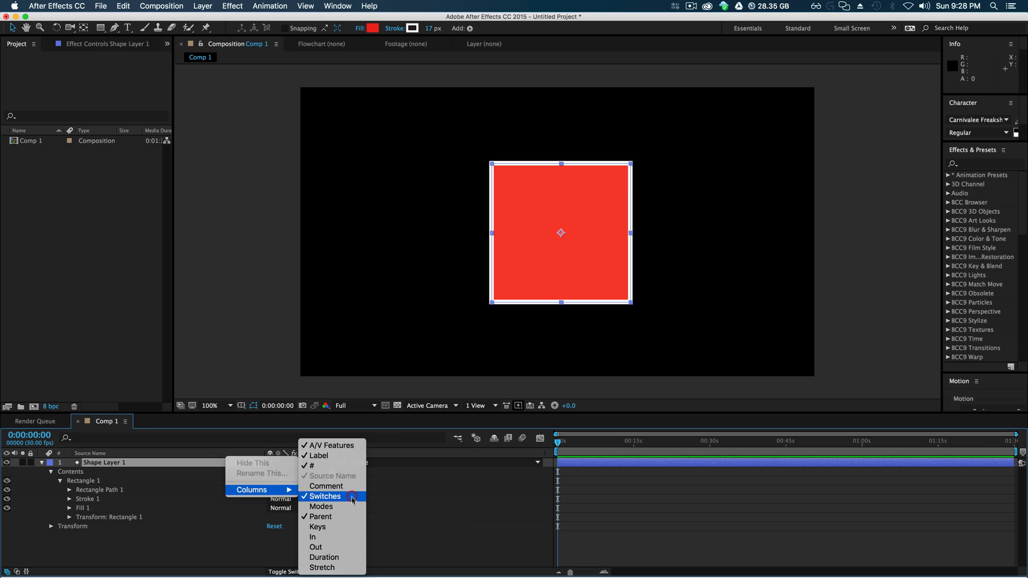
pyautogui.click(324, 496)
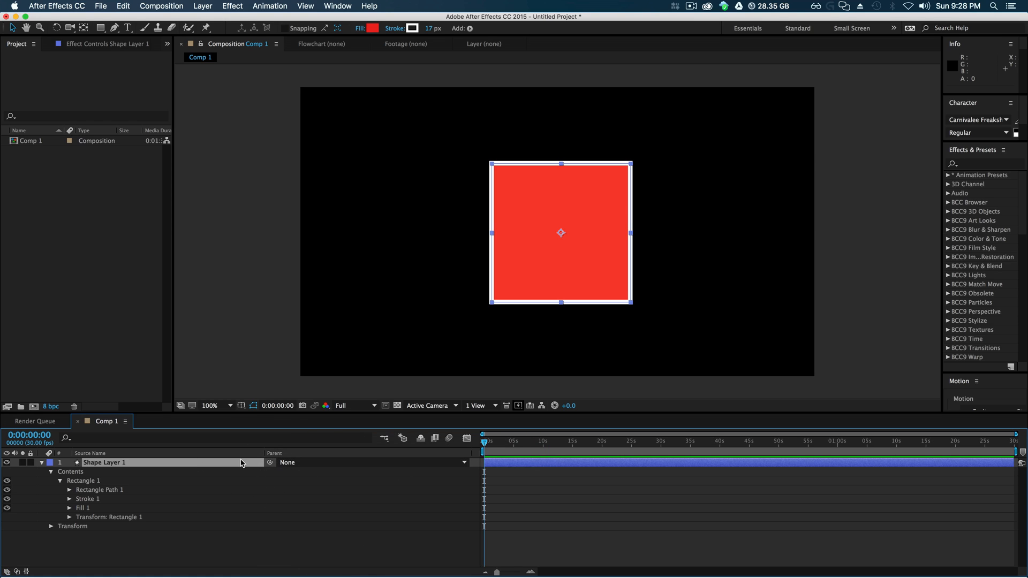
pyautogui.rightClick(241, 453)
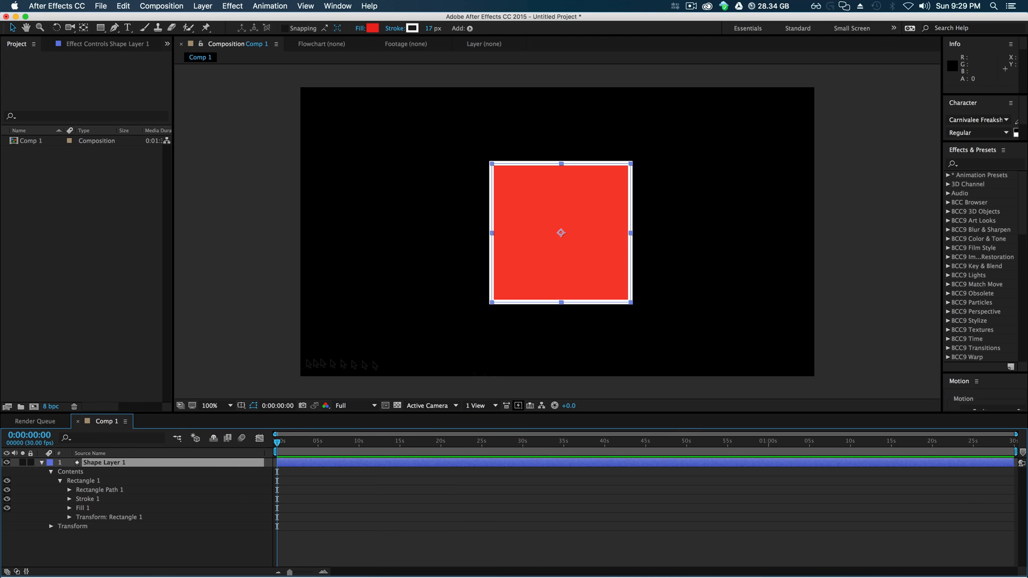
# Step: Re-enable the Switches and Modes columns, showing blend mode and TrkMat fields
pyautogui.click(261, 491)
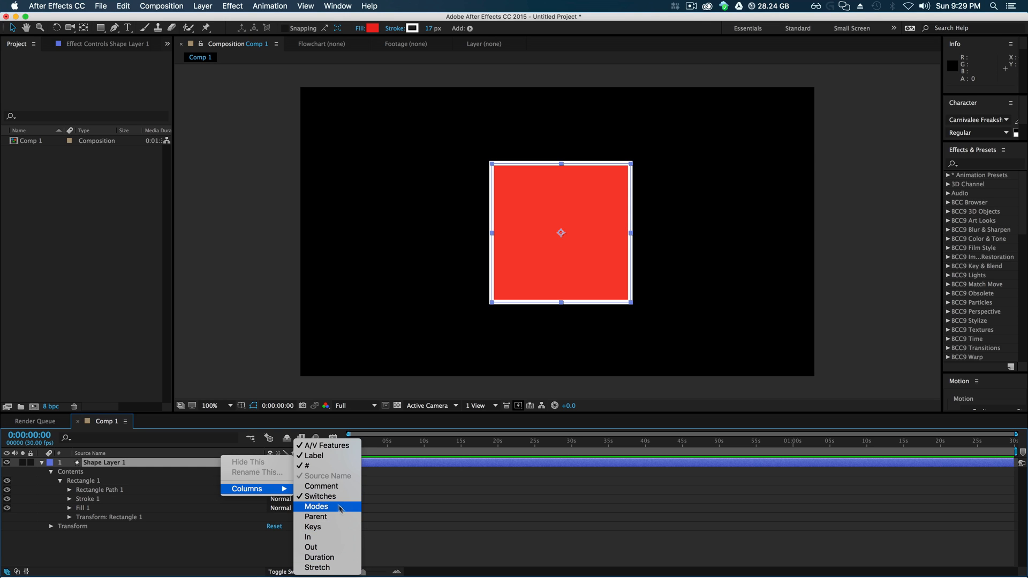
pyautogui.click(317, 506)
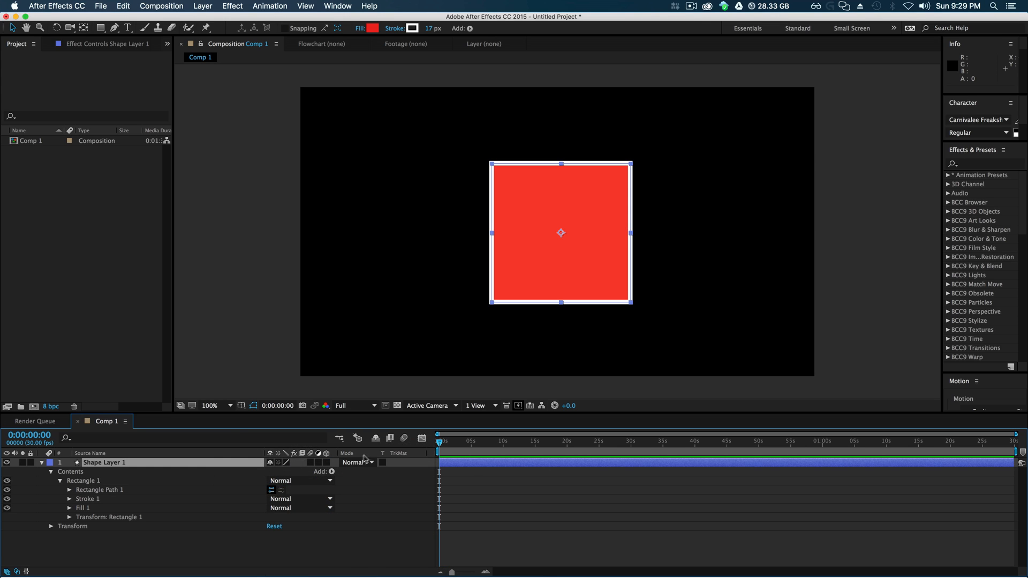
pyautogui.click(356, 463)
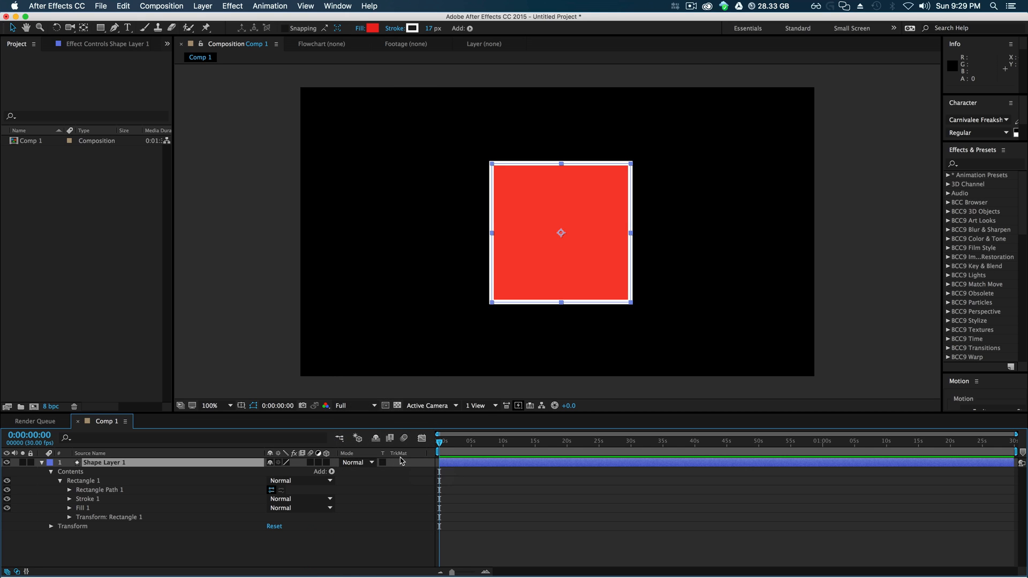
pyautogui.moveTo(399, 454)
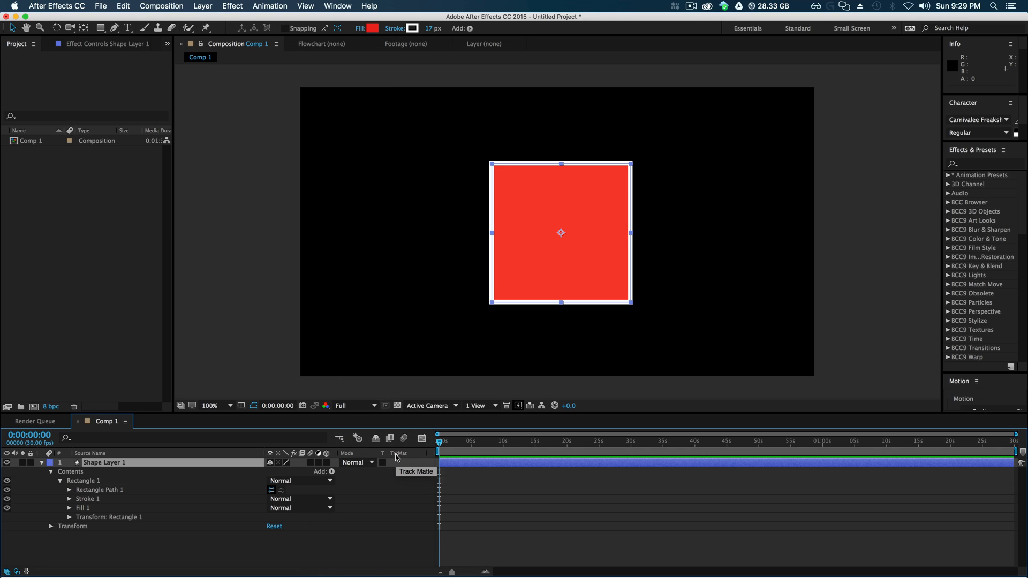
pyautogui.moveTo(417, 456)
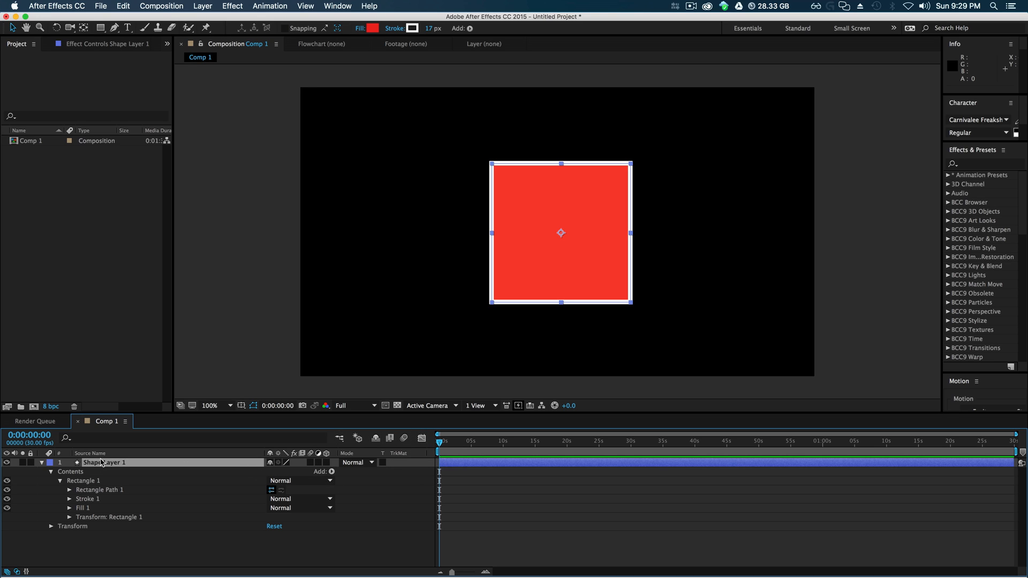
# Step: Reopen the Columns submenu from the timeline header for further column choices
pyautogui.rightClick(90, 453)
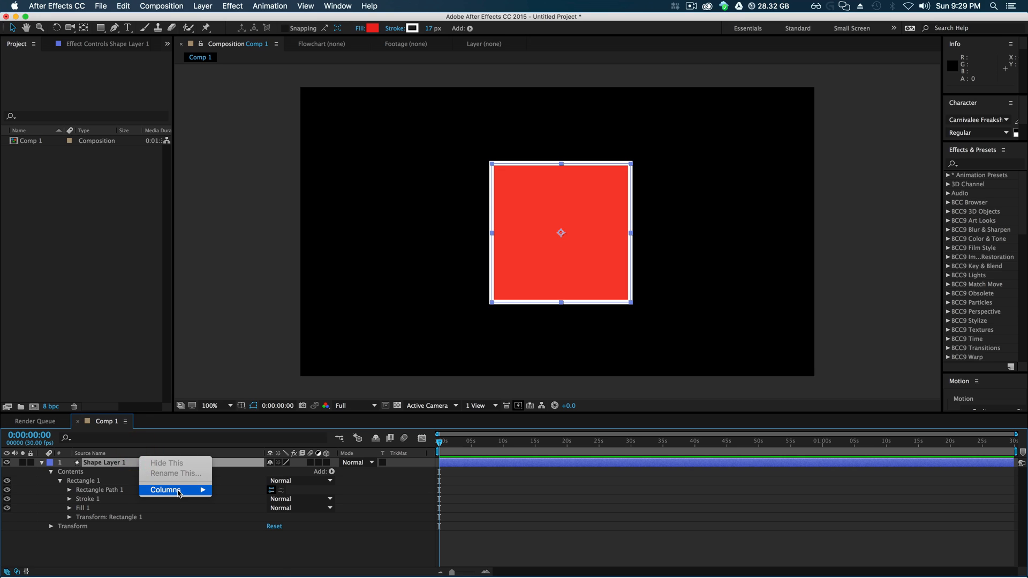
pyautogui.click(165, 490)
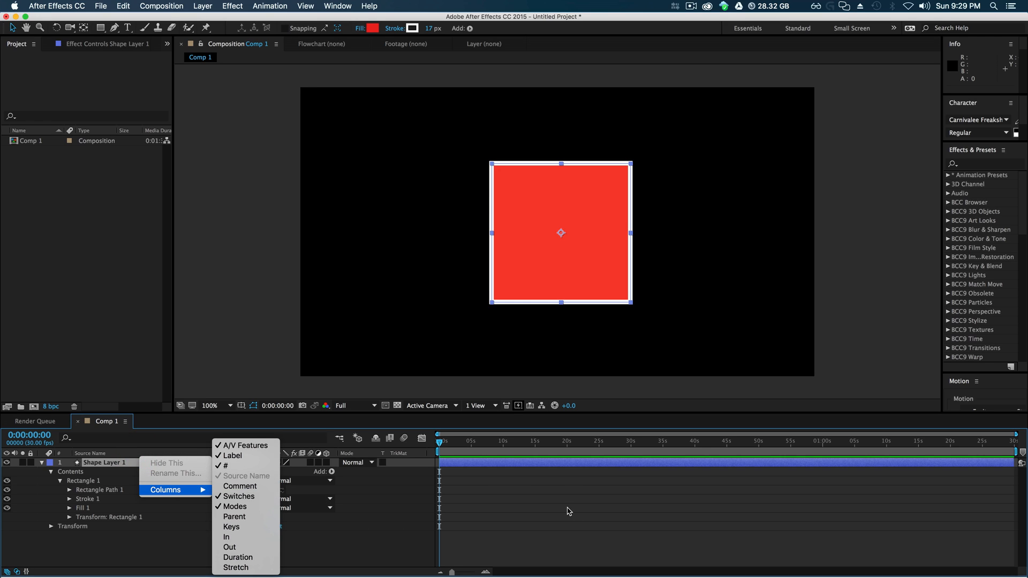